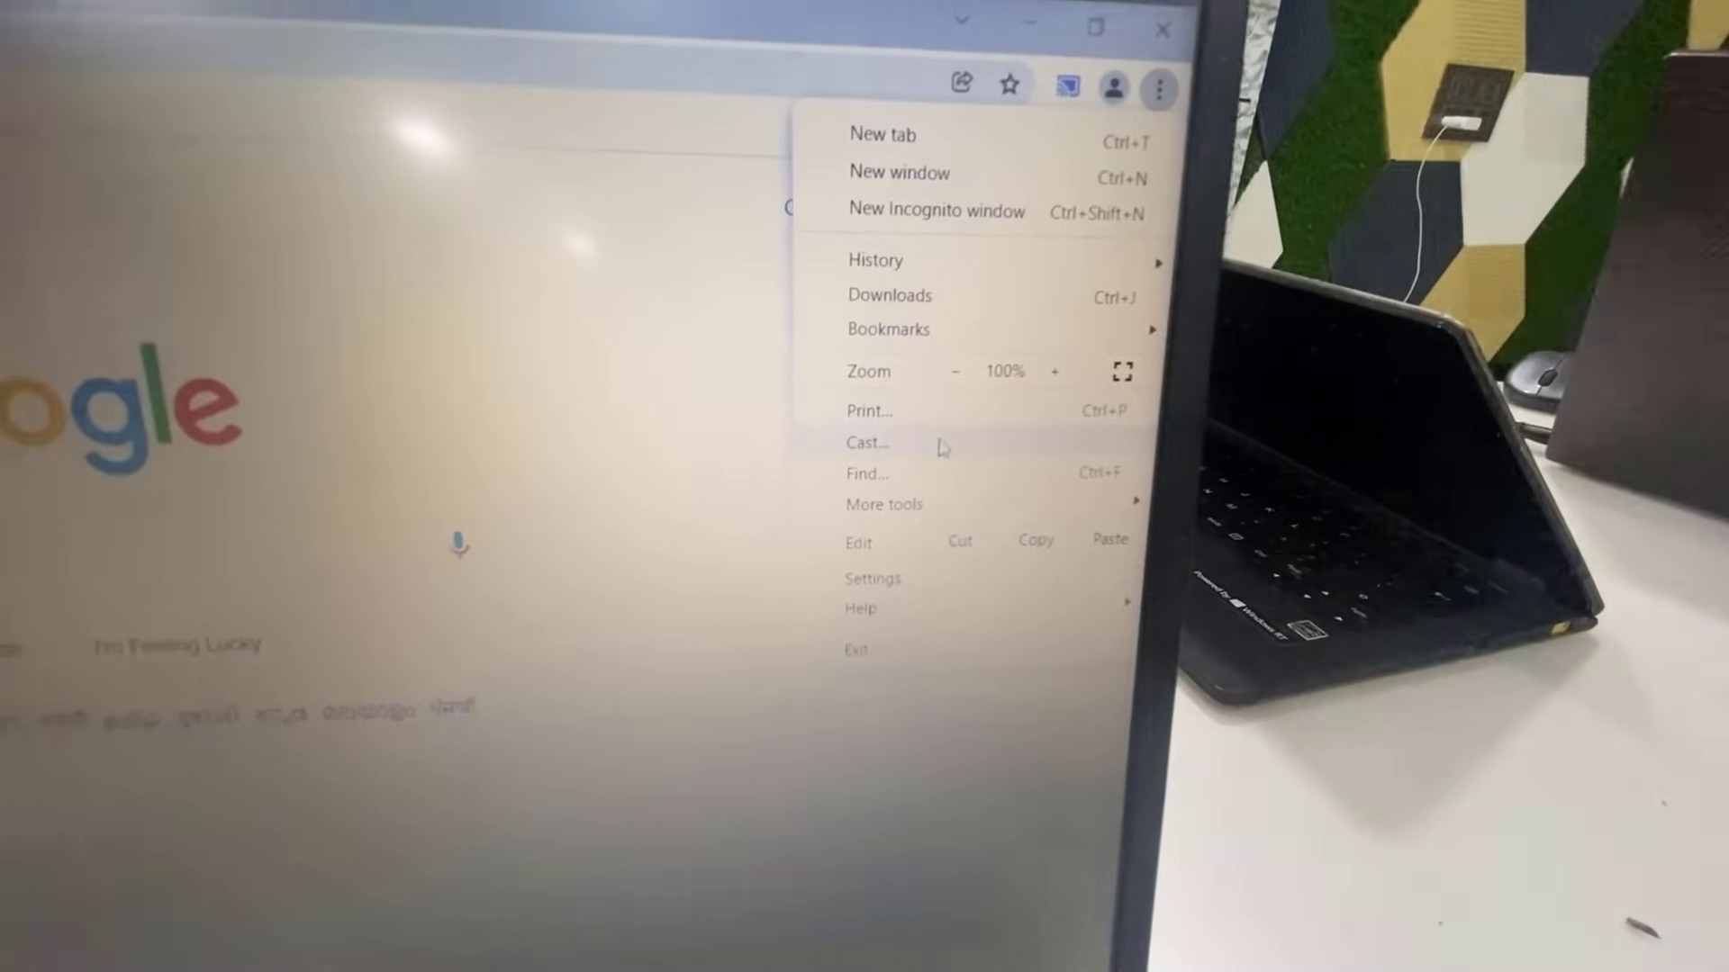
# - Show the Cast panel with 'my tv' casting the desktop, ready to stop
pyautogui.click(866, 443)
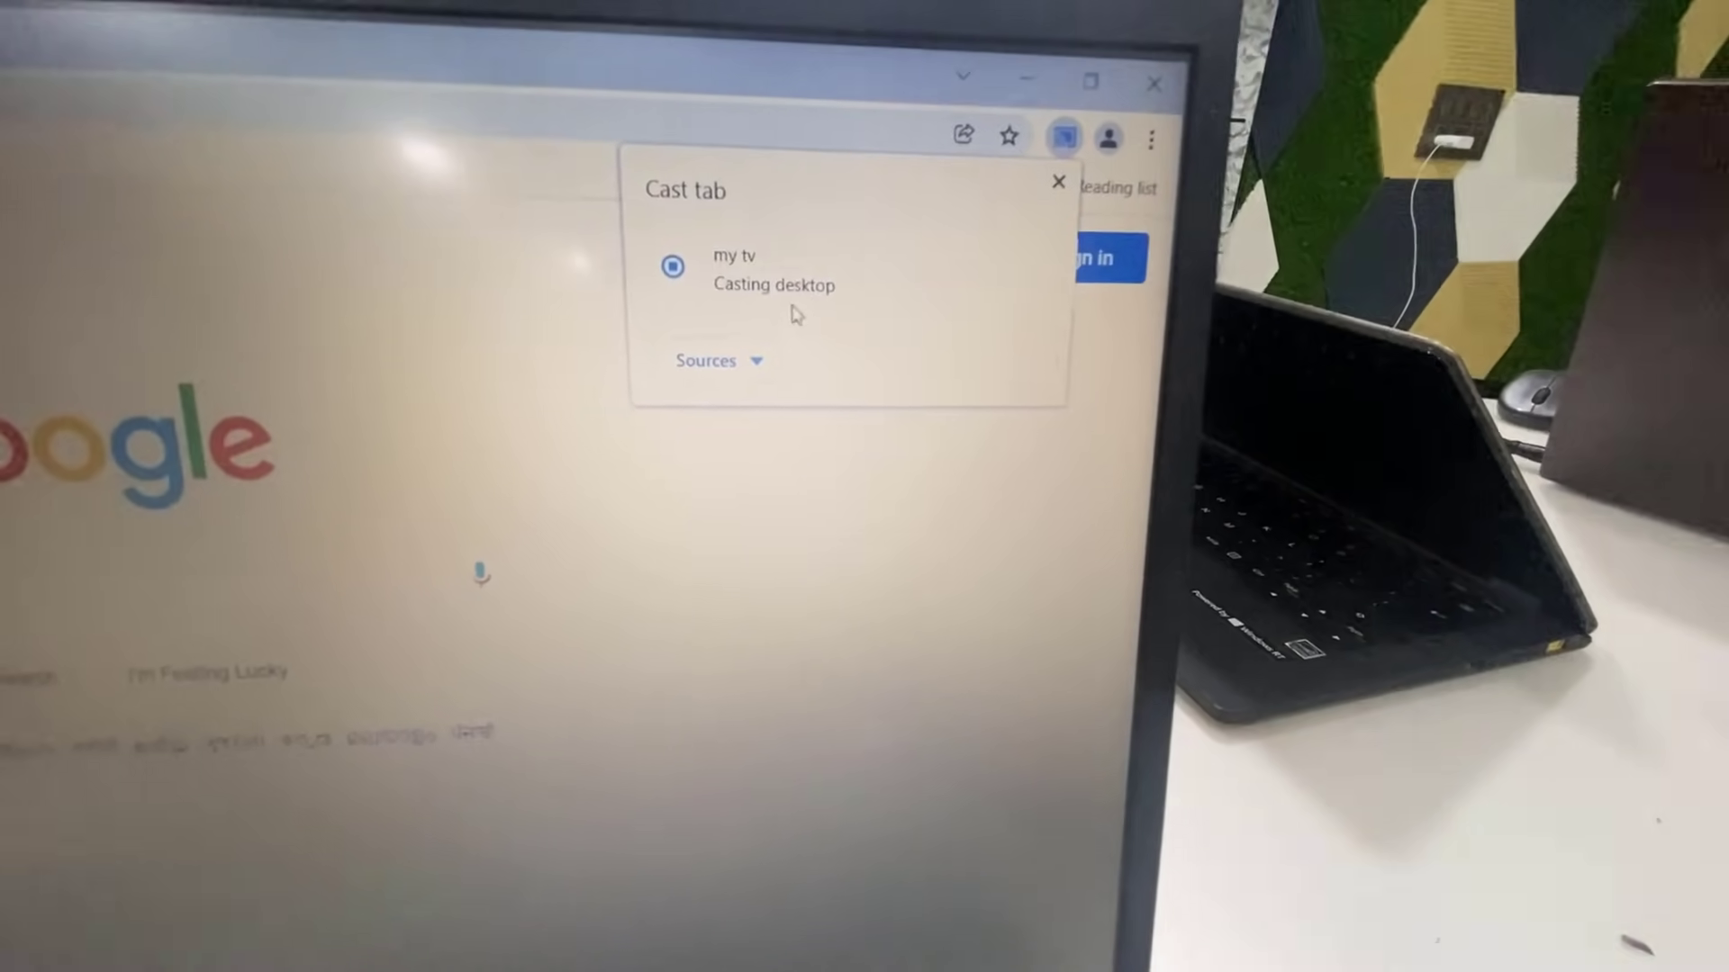